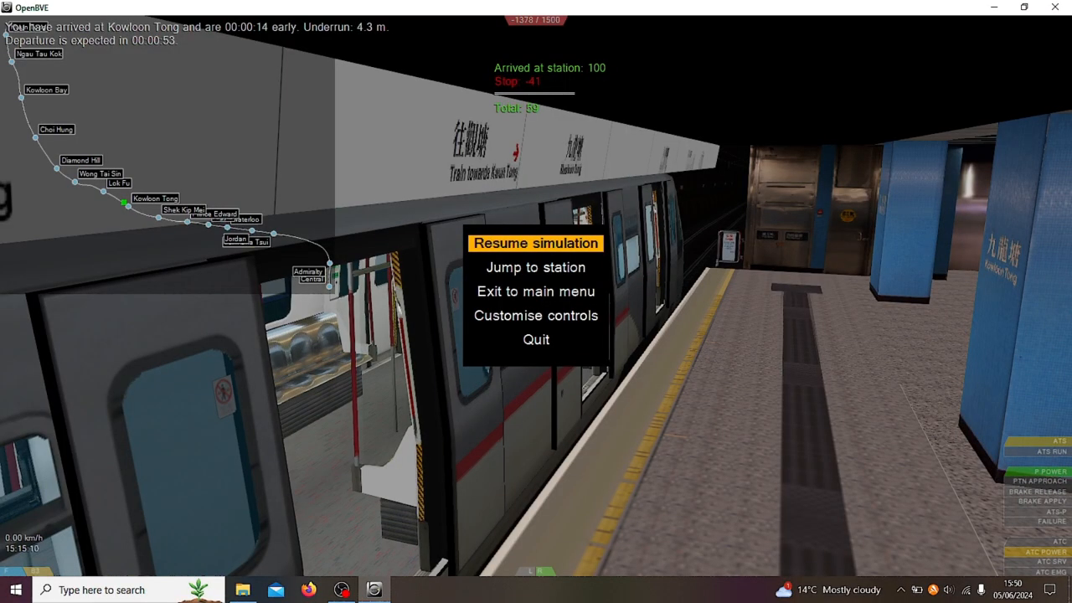
Resume the simulation so the train waits at Kowloon Tong with doors open
left_click(536, 244)
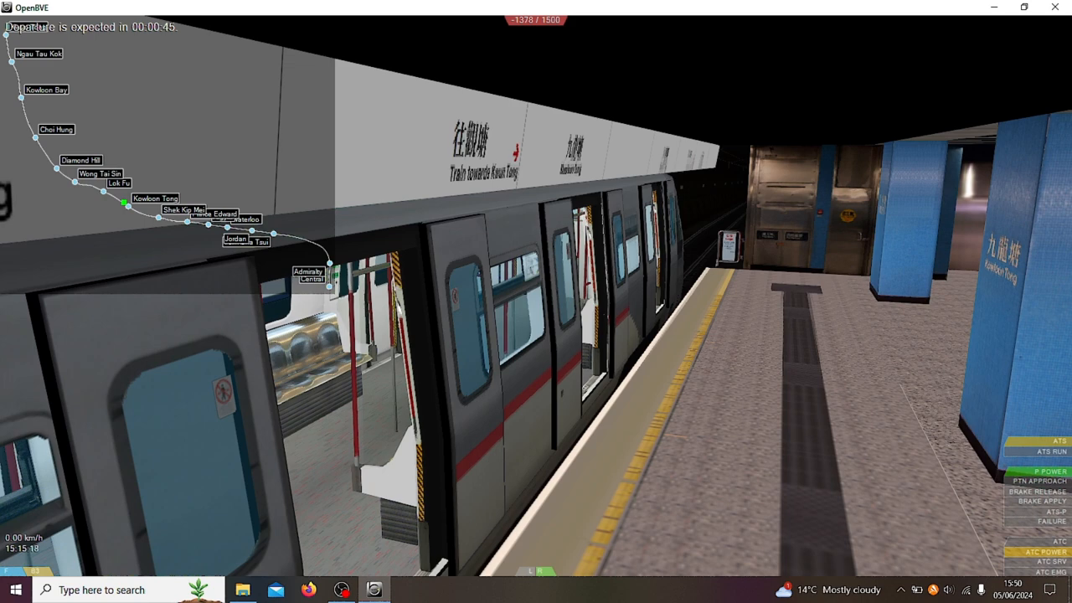
mouse_move(566, 233)
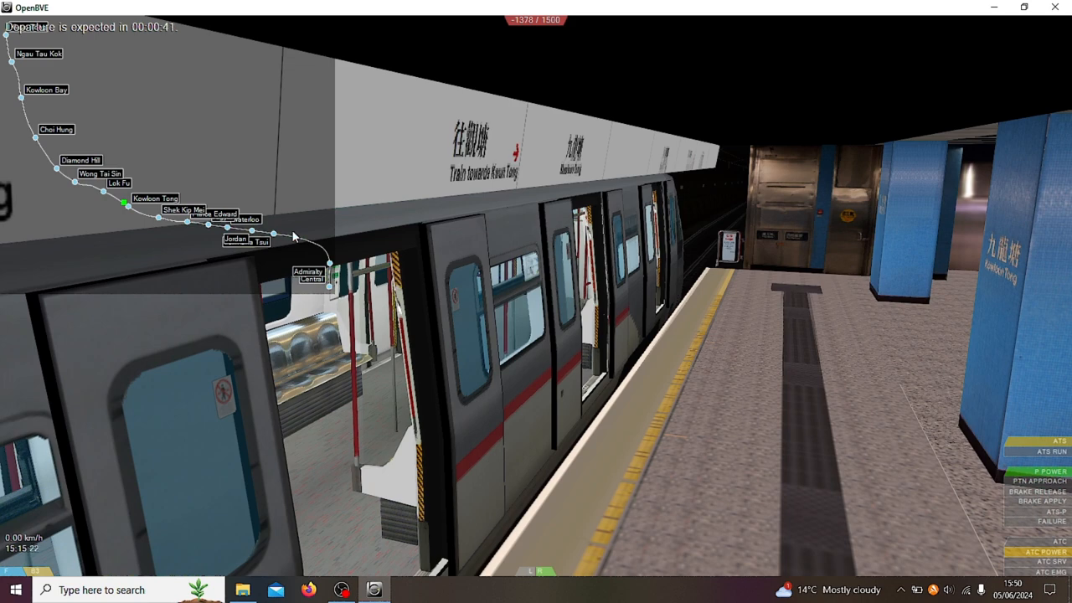
mouse_move(164, 251)
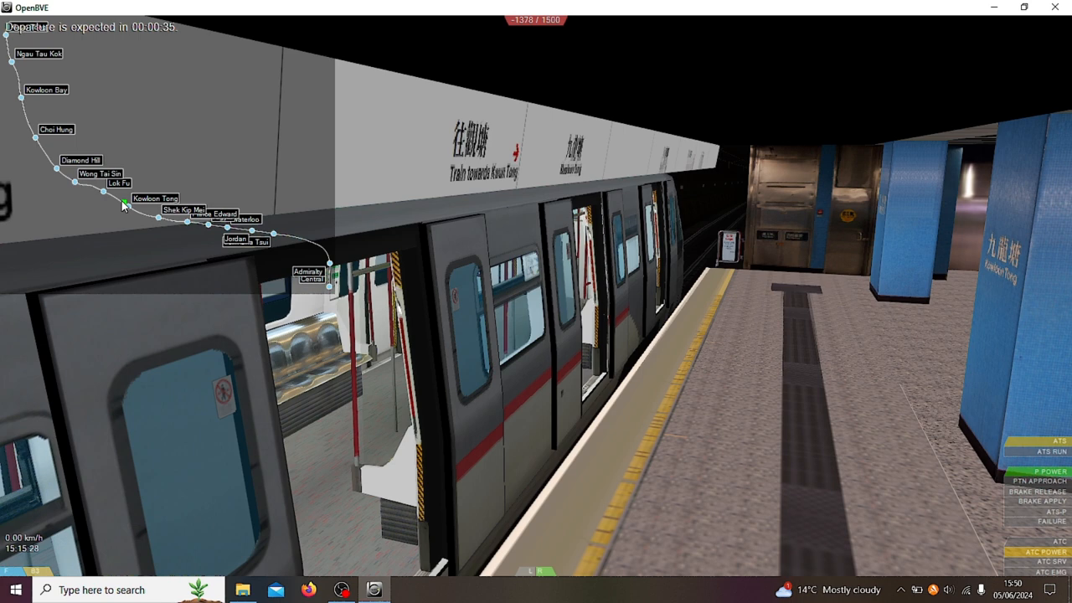
mouse_move(129, 227)
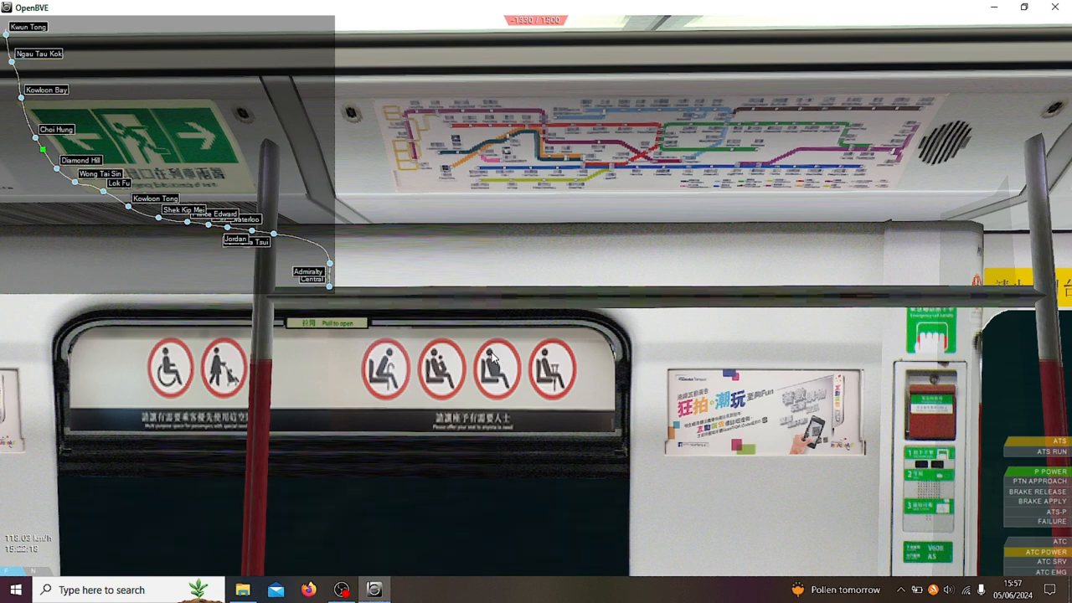
mouse_move(633, 144)
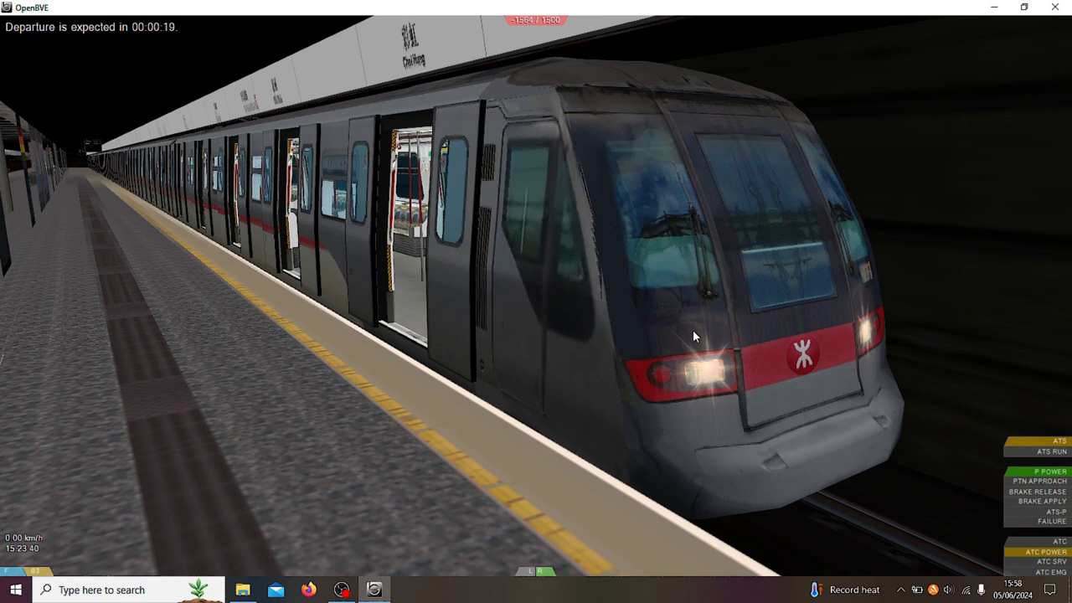
mouse_move(794, 369)
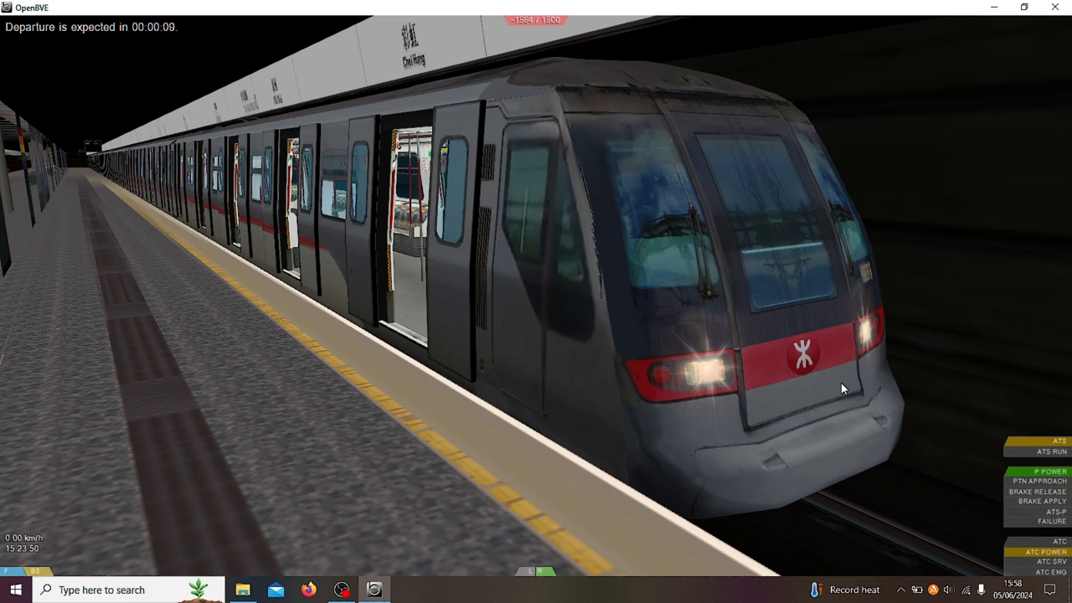
mouse_move(728, 361)
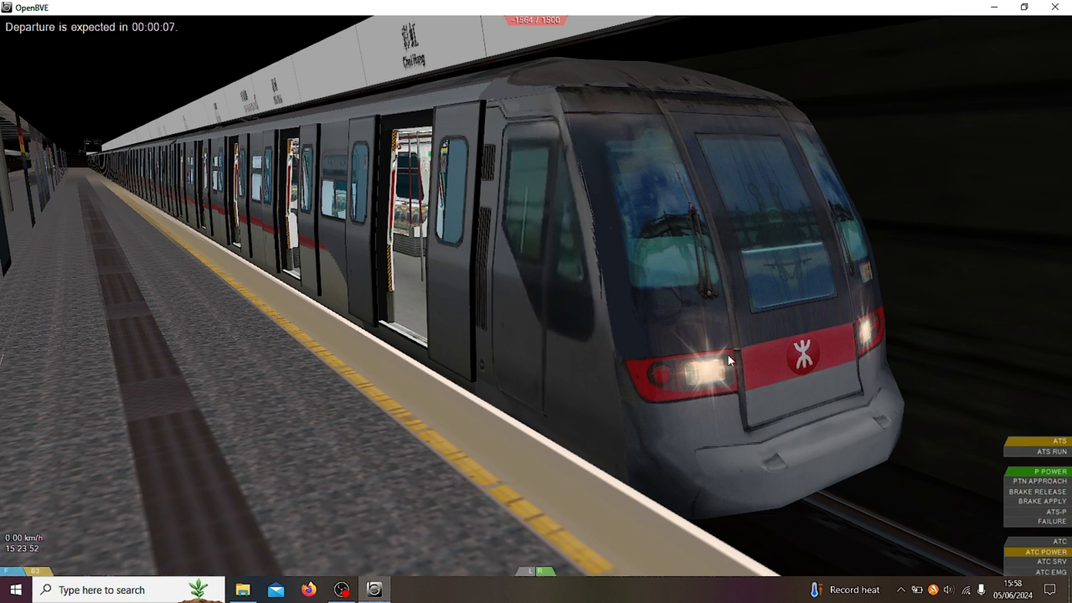